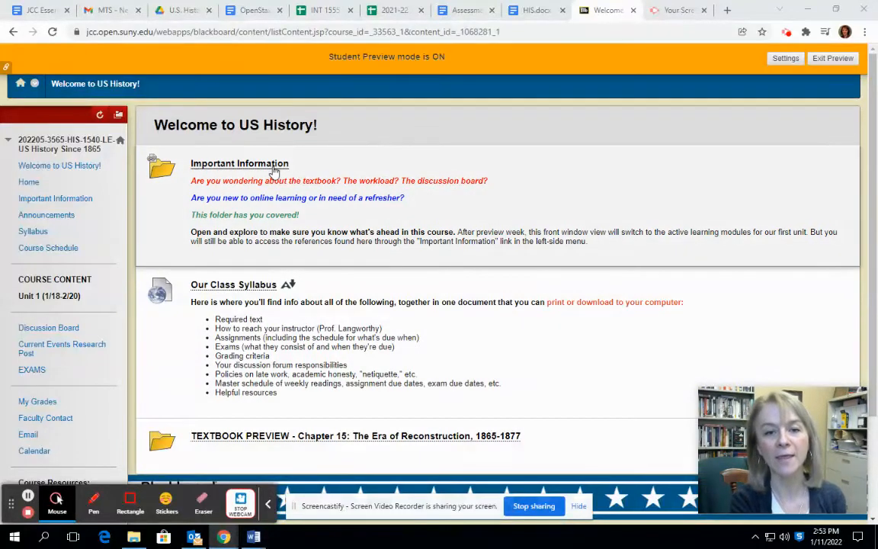
Step: Browse the Important Information folder's online-readiness, technical help, textbook and syllabus items
{"action": "left_click", "coordinate": [239, 163]}
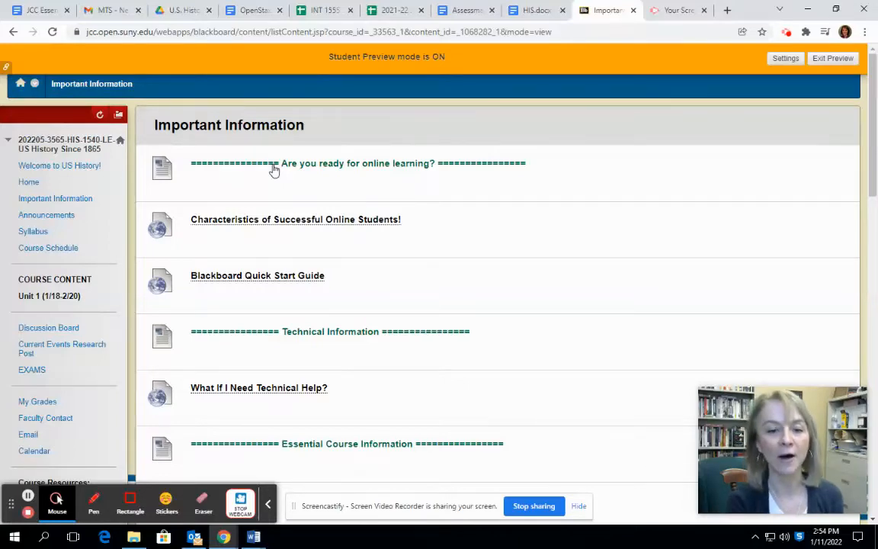
{"action": "scroll", "scroll_direction": "down", "scroll_amount": 3}
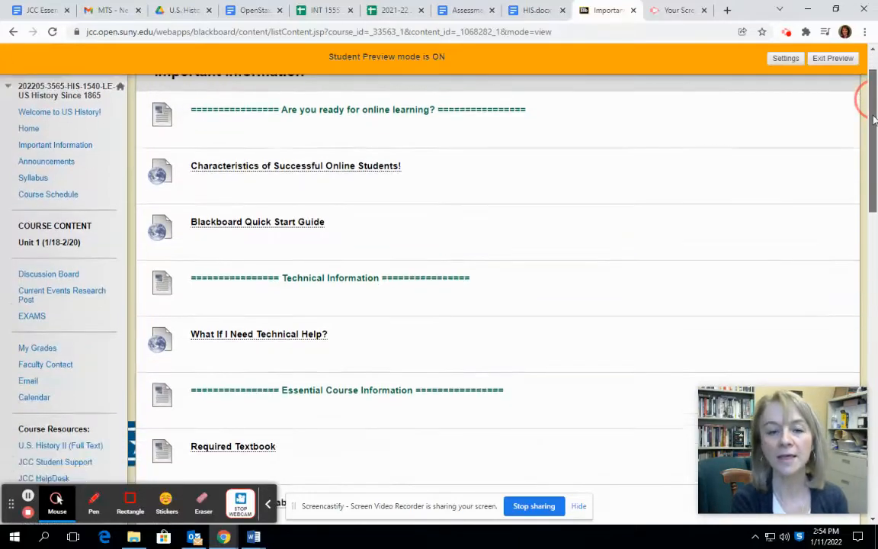
{"action": "scroll", "scroll_direction": "down", "scroll_amount": 3}
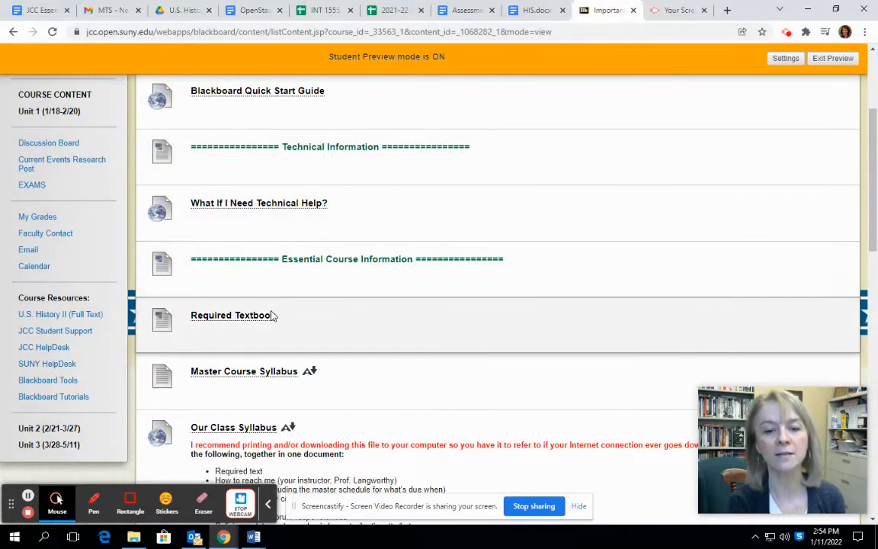
Step: View the Required Textbook page with the free OpenStax U.S. History text and print options
{"action": "left_click", "coordinate": [233, 315]}
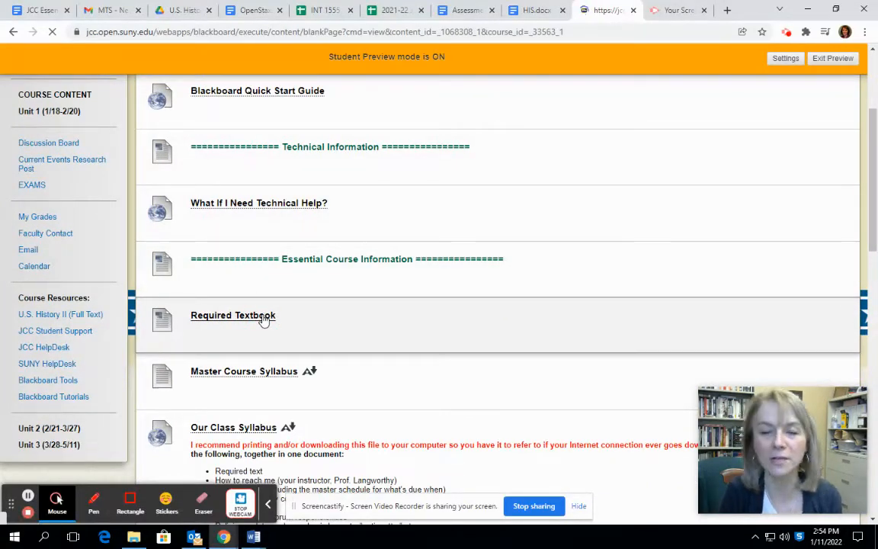
{"action": "left_click", "coordinate": [233, 315]}
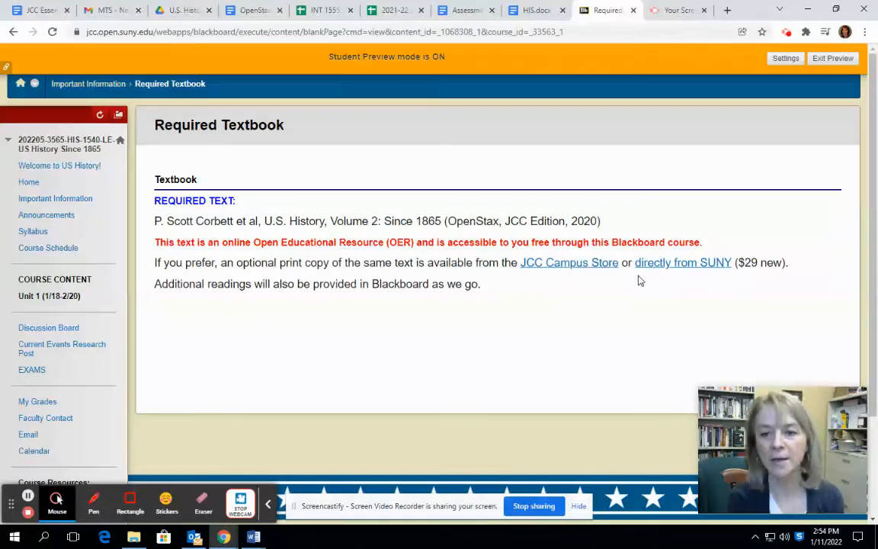
{"action": "mouse_move", "coordinate": [570, 262]}
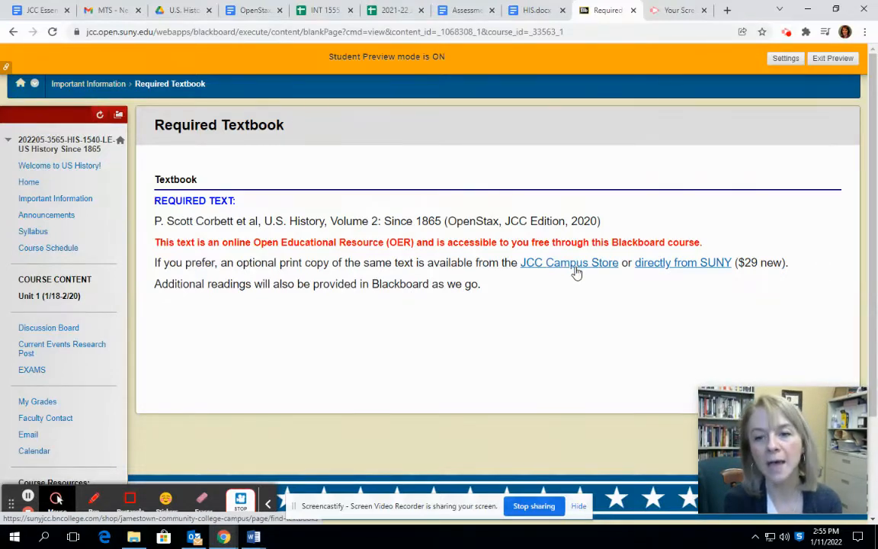
{"action": "left_click", "coordinate": [683, 263]}
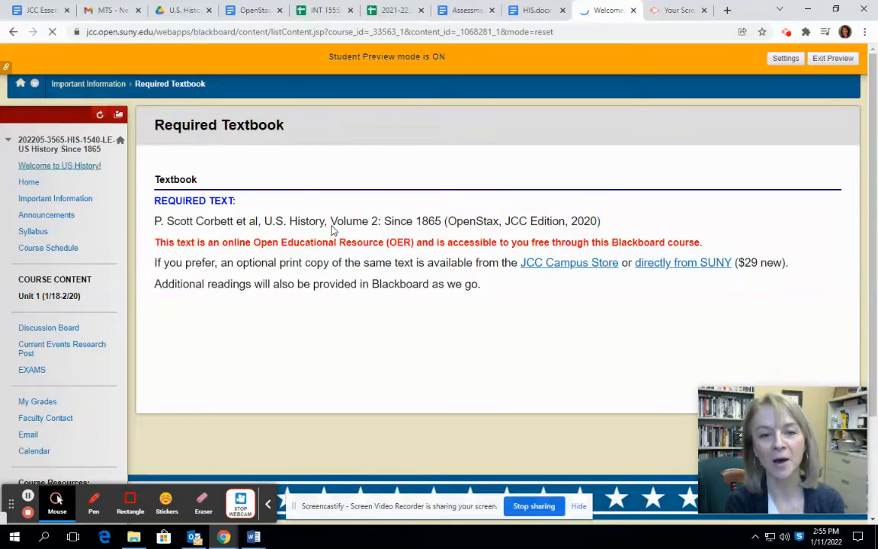
Step: Reopen the Important Information folder from the Welcome to US History! page
{"action": "left_click", "coordinate": [59, 165]}
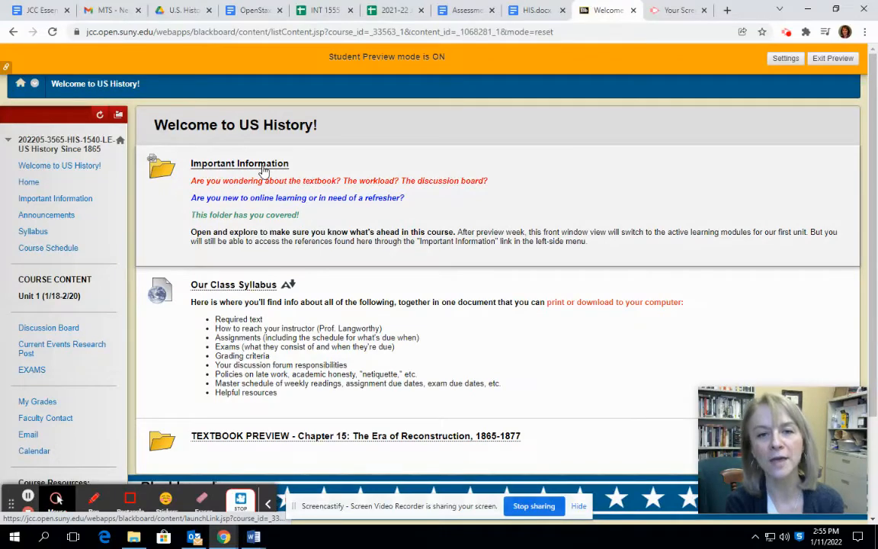
{"action": "left_click", "coordinate": [240, 163]}
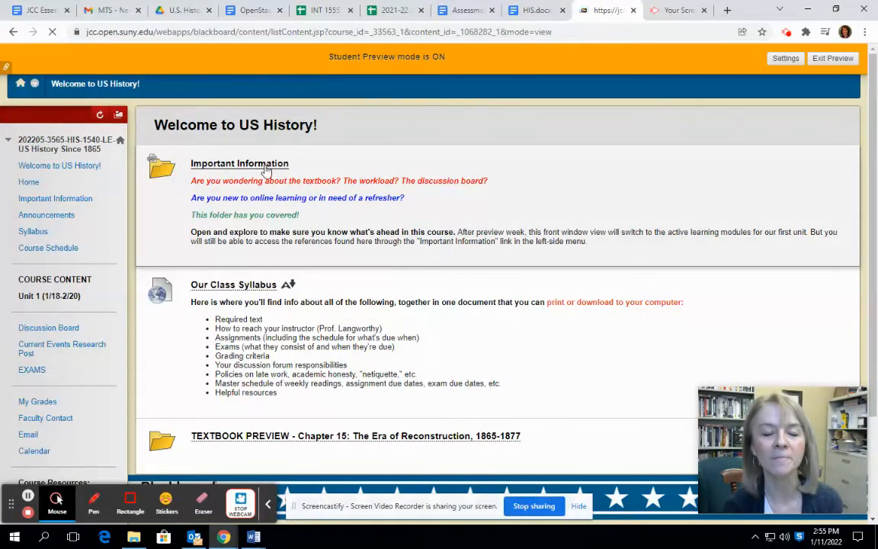
{"action": "left_click", "coordinate": [240, 163]}
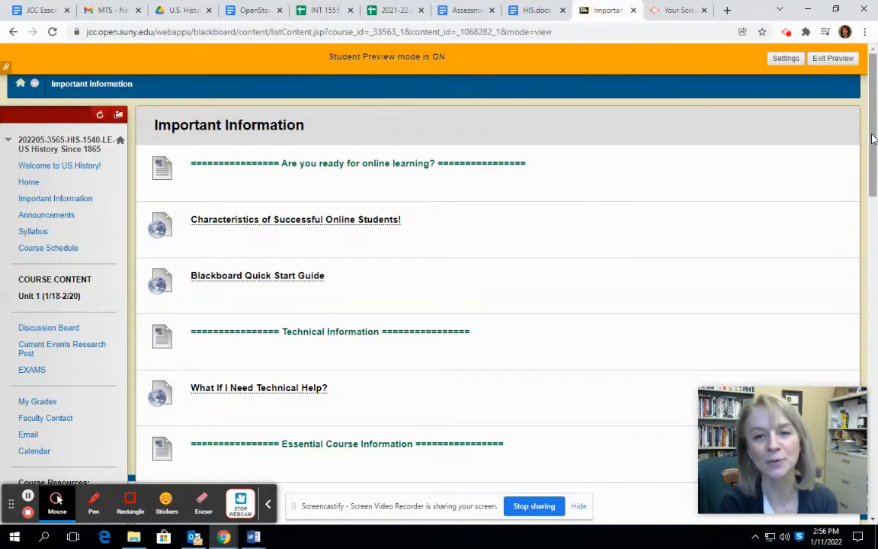
{"action": "mouse_move", "coordinate": [284, 234]}
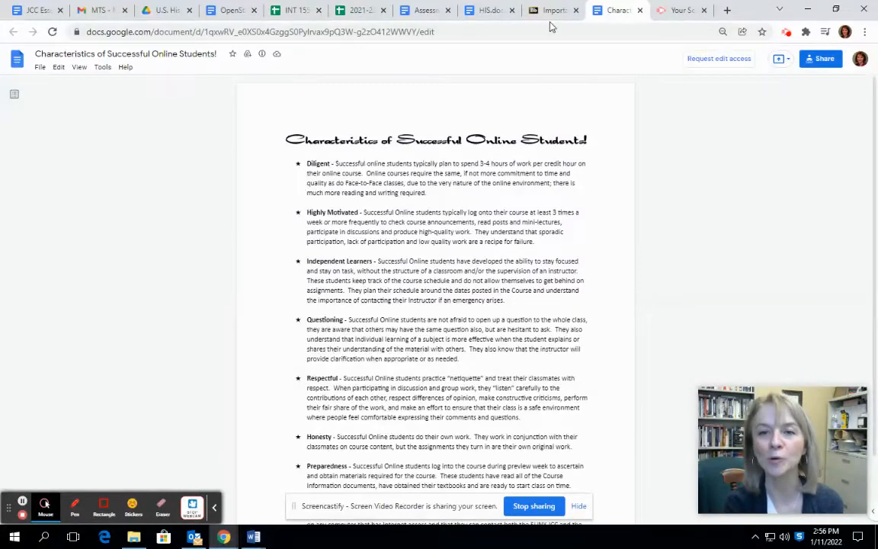
Step: Switch back to Blackboard and show the Welcome to US History! course page
{"action": "left_click", "coordinate": [552, 10]}
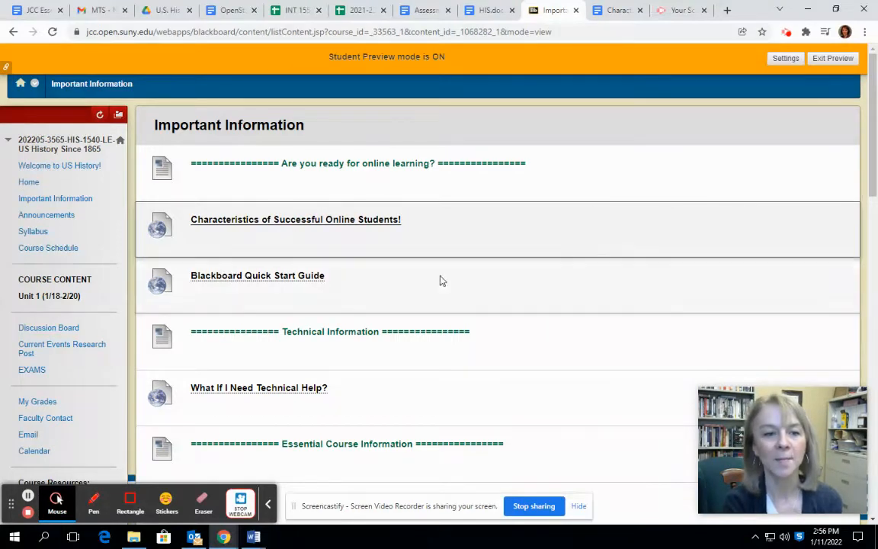
{"action": "left_click", "coordinate": [60, 166]}
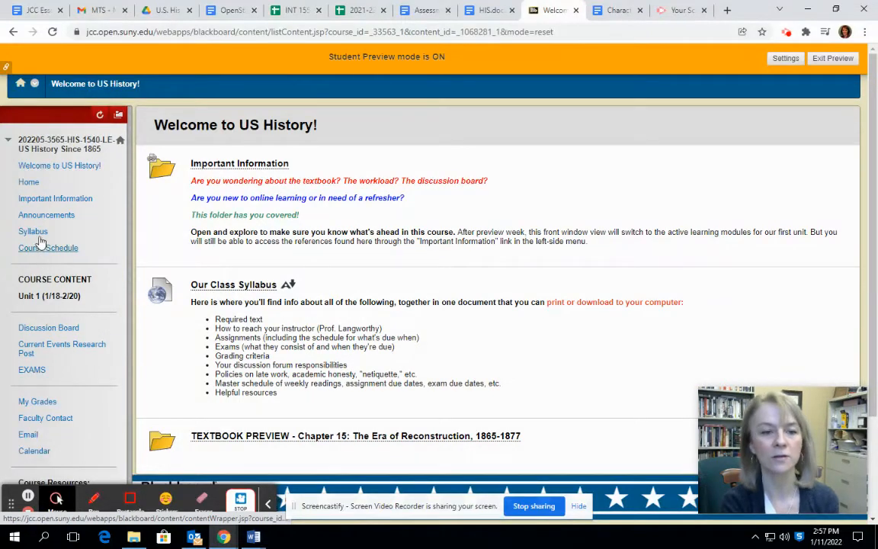
{"action": "mouse_move", "coordinate": [48, 248]}
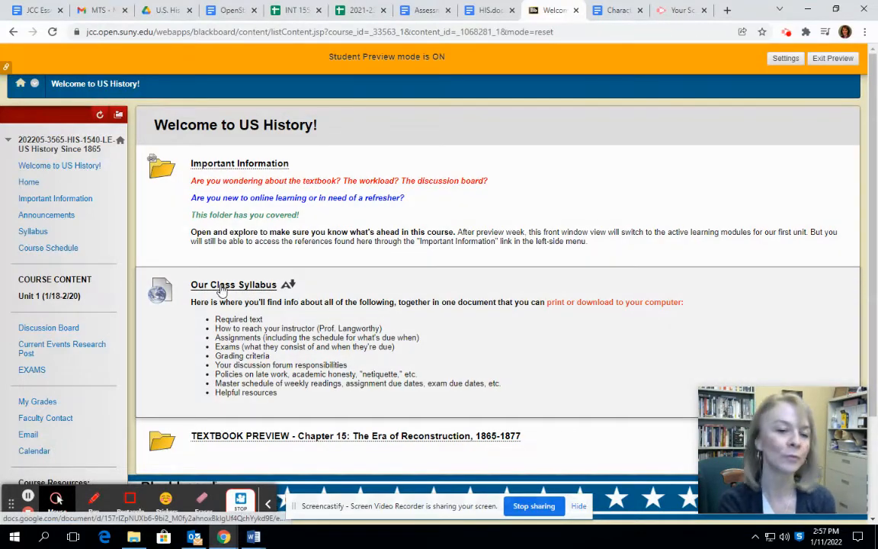
Step: Read through the SYL Spring 2022 HIS 1540 syllabus down to its student resources
{"action": "left_click", "coordinate": [221, 289]}
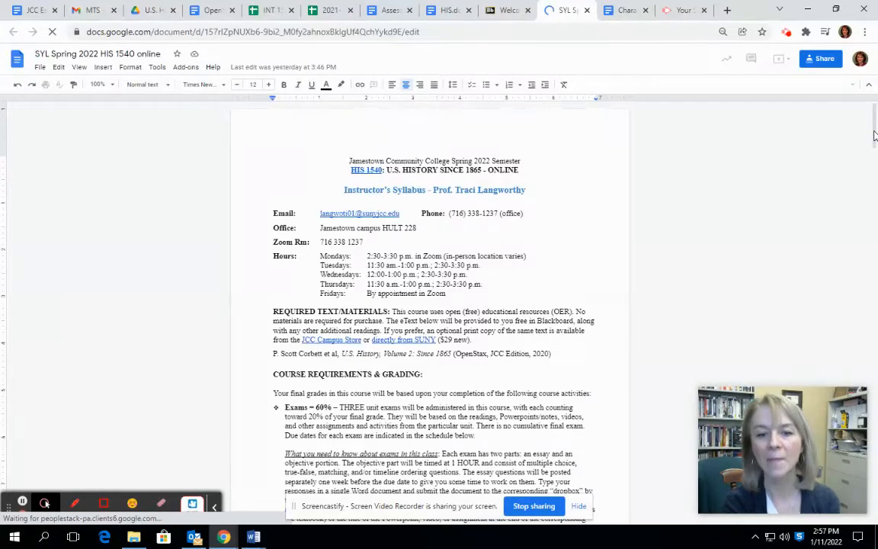
{"action": "scroll", "scroll_direction": "down", "scroll_amount": 3}
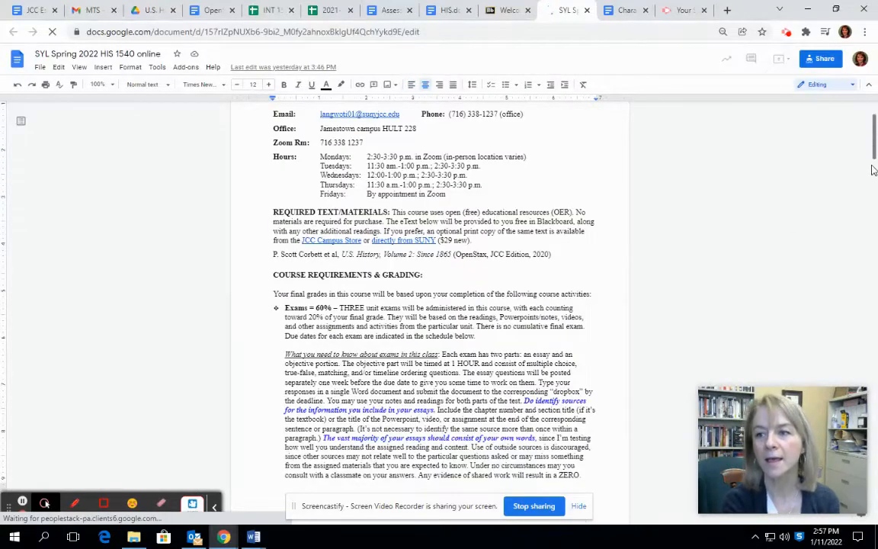
{"action": "scroll", "scroll_direction": "down", "scroll_amount": 3}
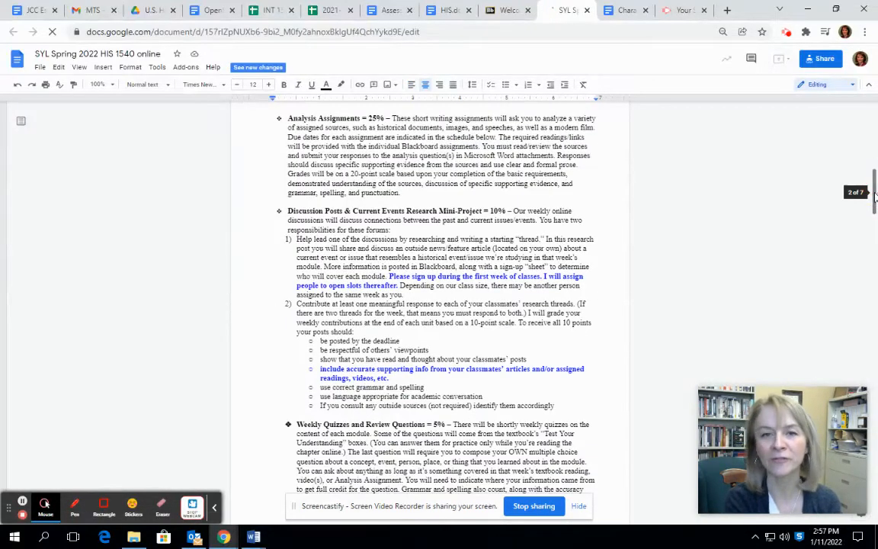
{"action": "scroll", "scroll_direction": "down", "scroll_amount": 3}
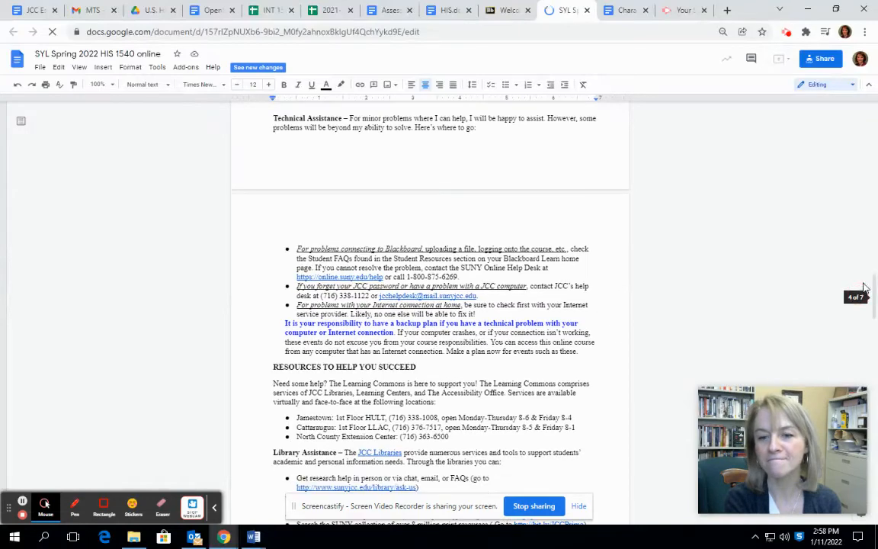
{"action": "scroll", "scroll_direction": "down", "scroll_amount": 3}
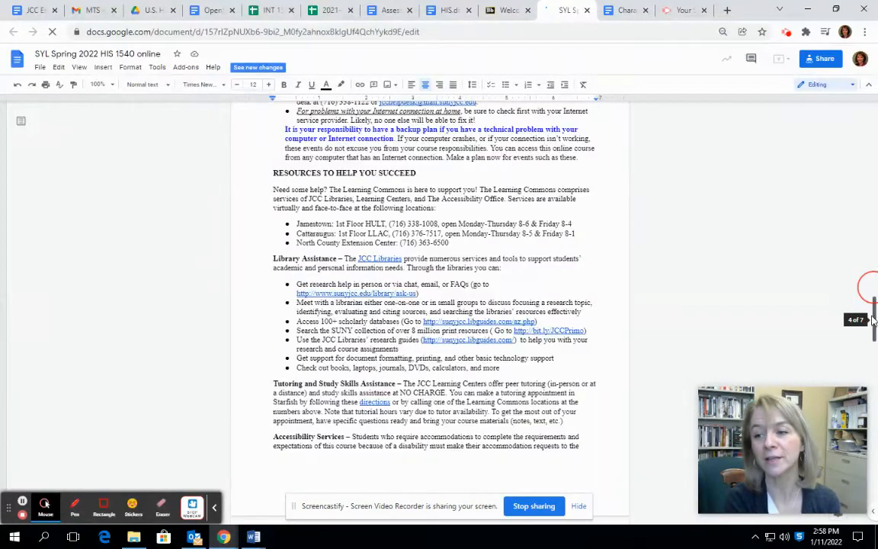
Step: Scroll the syllabus to the Unit 1 schedule of topics, readings and exam date
{"action": "scroll", "scroll_direction": "down", "scroll_amount": 3}
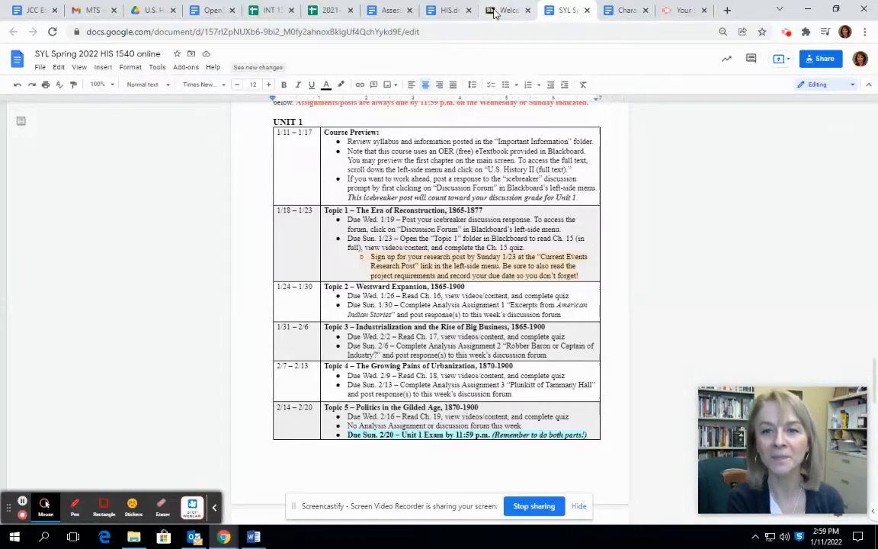
Step: Switch to the Blackboard Welcome tab and scroll the course page
{"action": "left_click", "coordinate": [505, 10]}
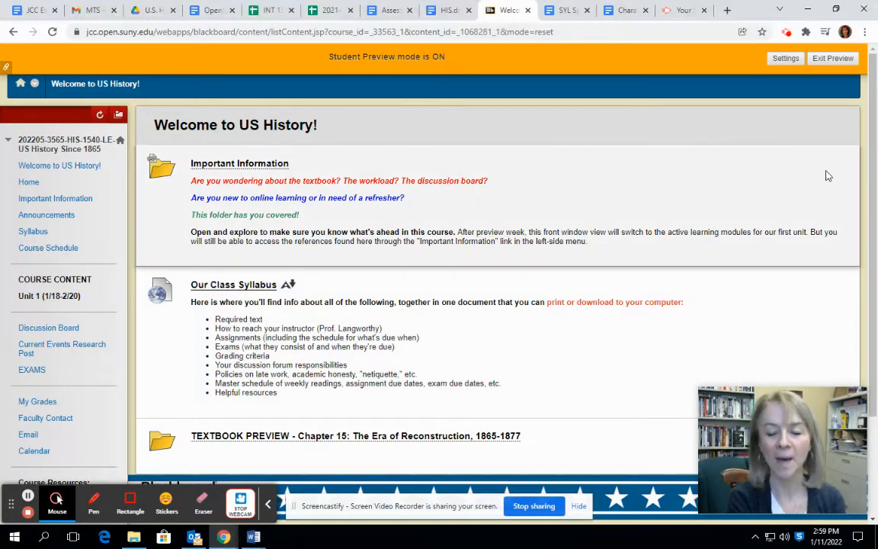
{"action": "scroll", "scroll_direction": "down", "scroll_amount": 3}
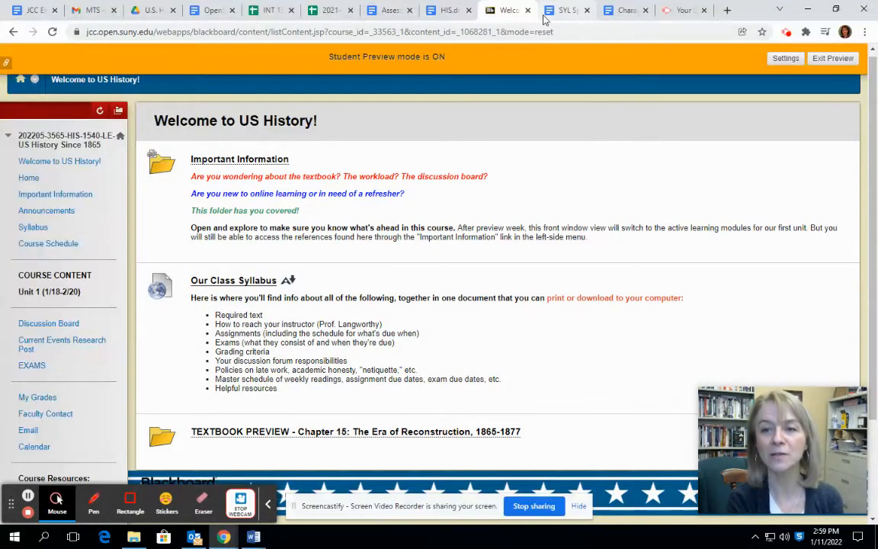
{"action": "left_click", "coordinate": [567, 10]}
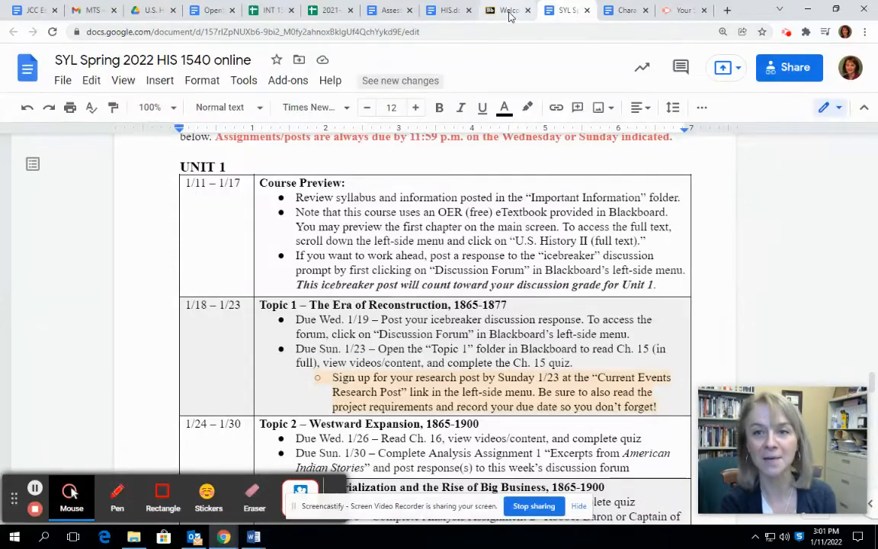
Step: From the course welcome page, go to the US History Discussion Board
{"action": "left_click", "coordinate": [506, 10]}
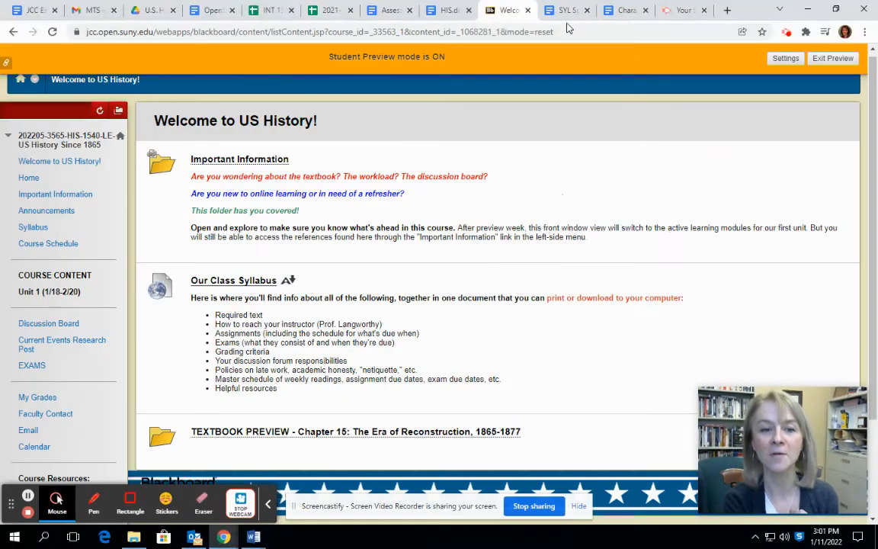
{"action": "mouse_move", "coordinate": [549, 144]}
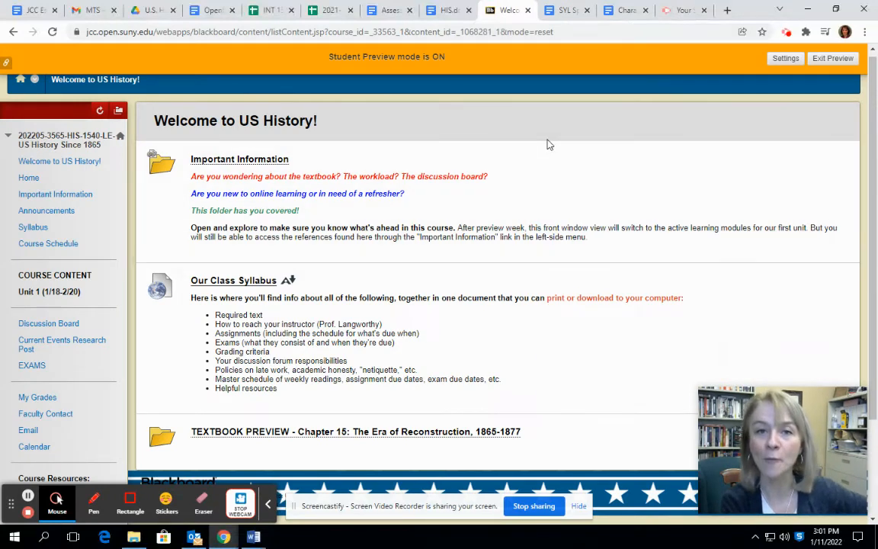
{"action": "mouse_move", "coordinate": [321, 166]}
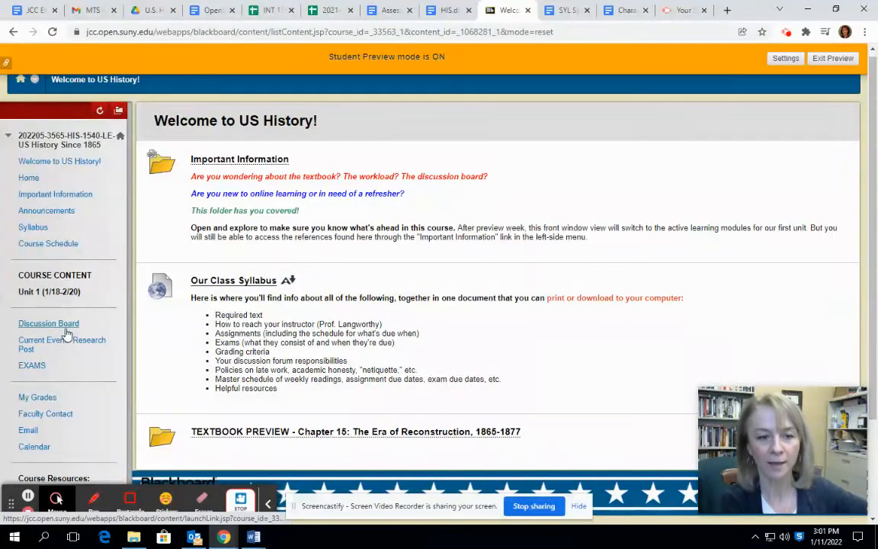
{"action": "left_click", "coordinate": [48, 324]}
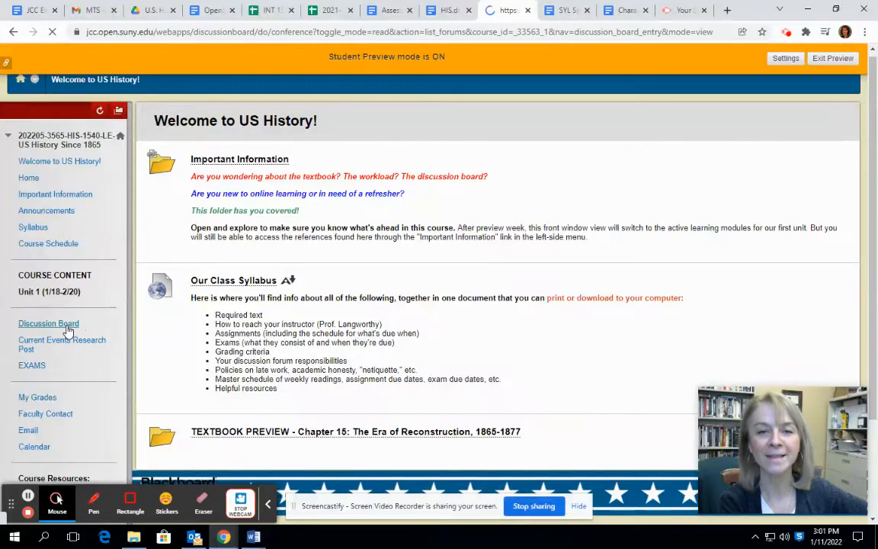
Step: Enter the 'To break the ice' forum and select its About You thread
{"action": "left_click", "coordinate": [48, 323]}
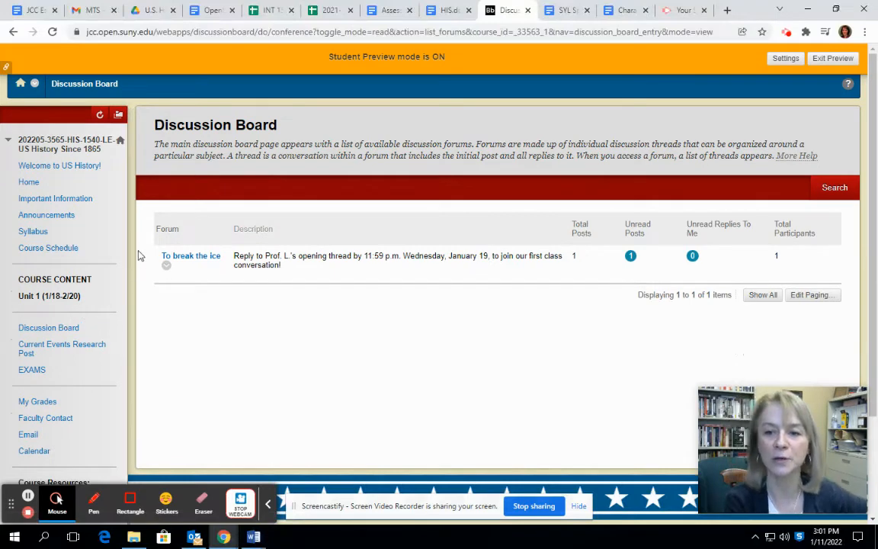
{"action": "mouse_move", "coordinate": [202, 265]}
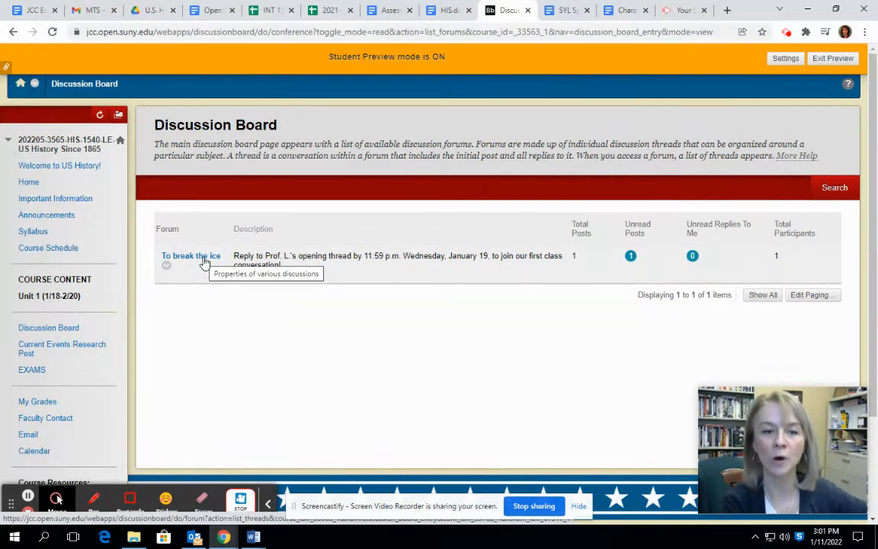
{"action": "left_click", "coordinate": [191, 255]}
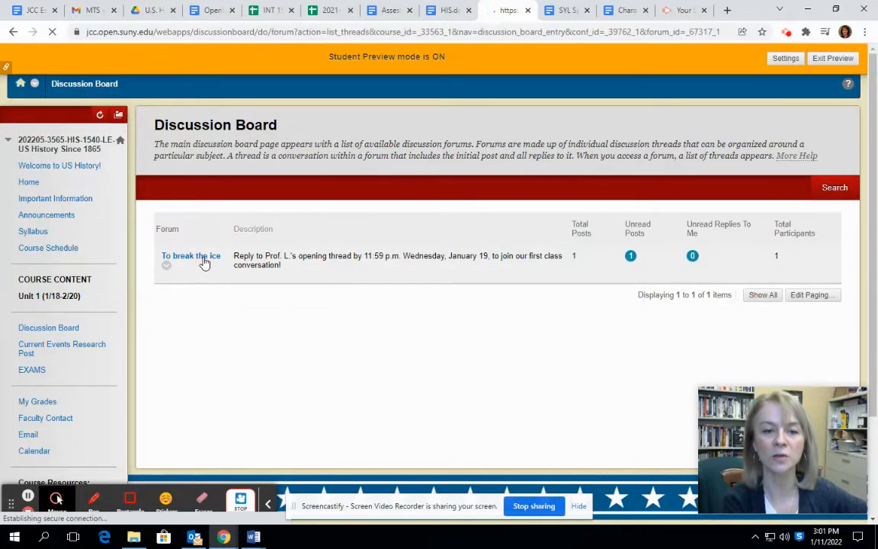
{"action": "left_click", "coordinate": [191, 255]}
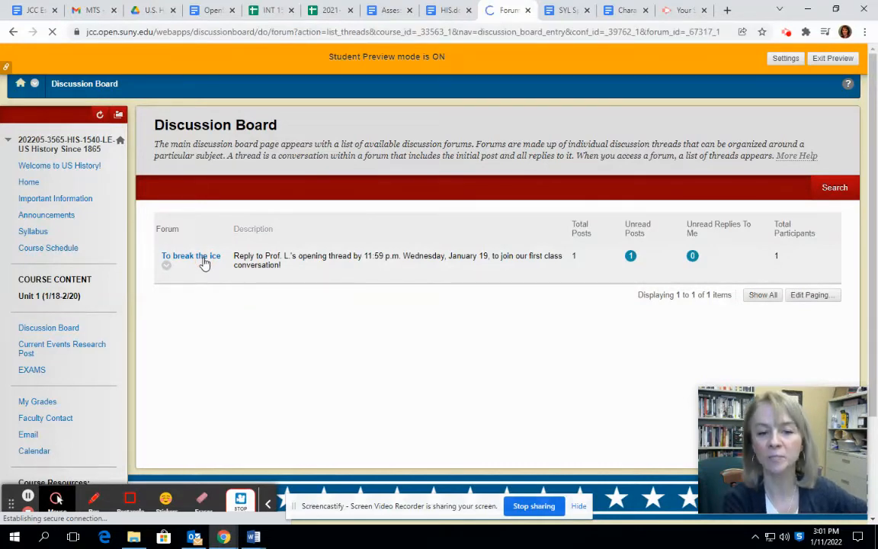
{"action": "left_click", "coordinate": [191, 256]}
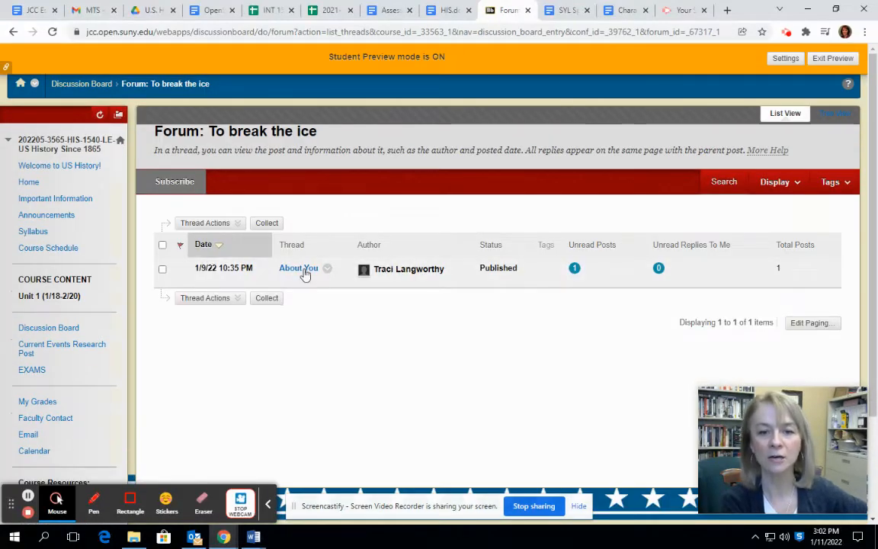
{"action": "mouse_move", "coordinate": [298, 268]}
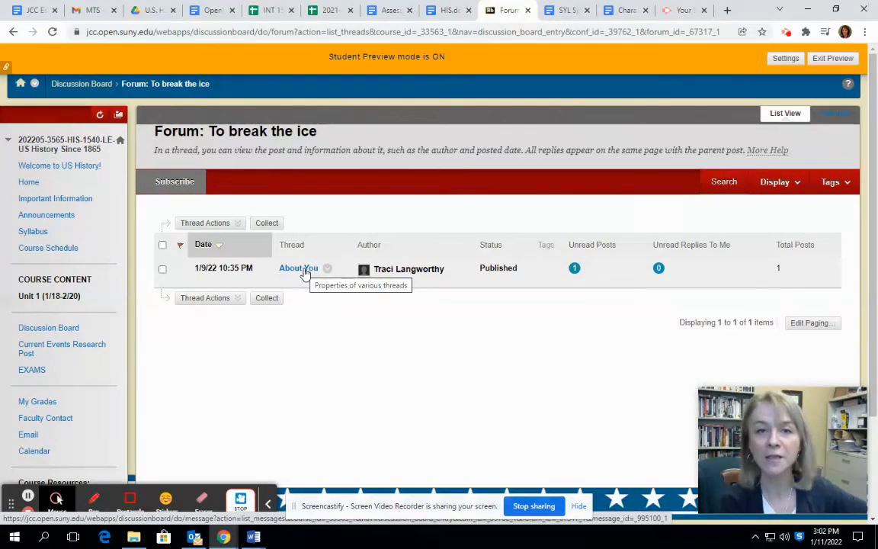
{"action": "left_click", "coordinate": [298, 267]}
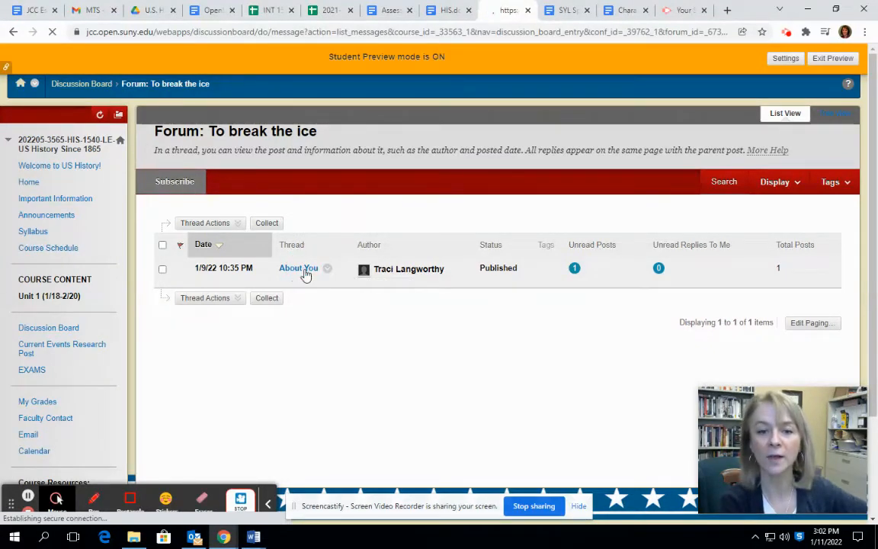
Step: Read the instructor's About You post past 'My About Me' to the photo and Reply button
{"action": "left_click", "coordinate": [298, 267]}
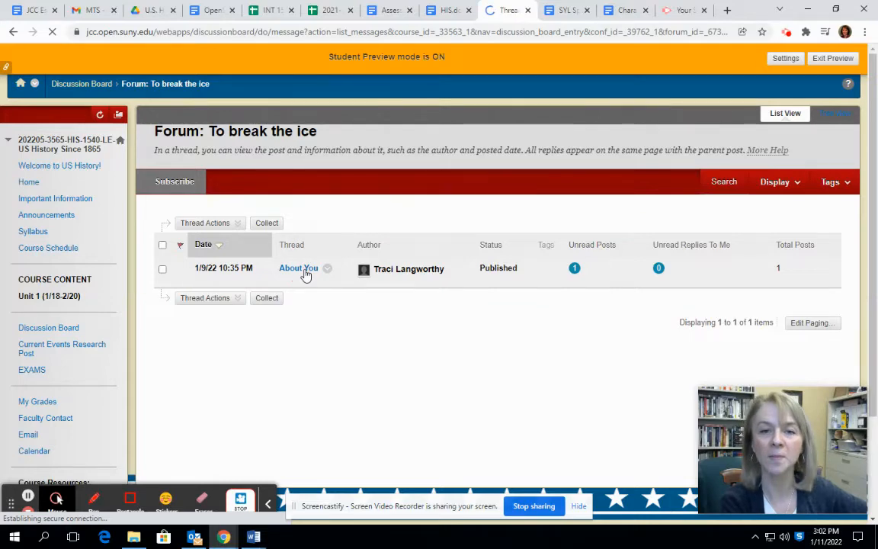
{"action": "left_click", "coordinate": [298, 268]}
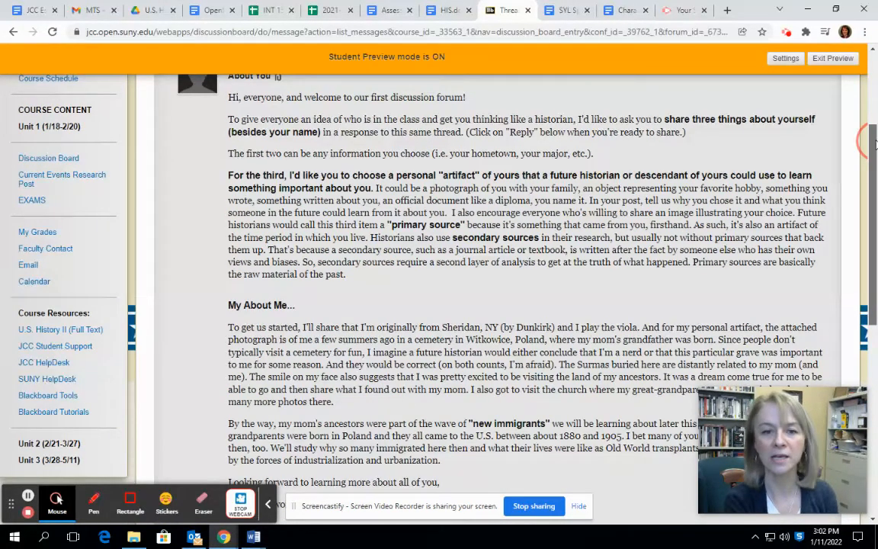
{"action": "scroll", "scroll_direction": "down", "scroll_amount": 3}
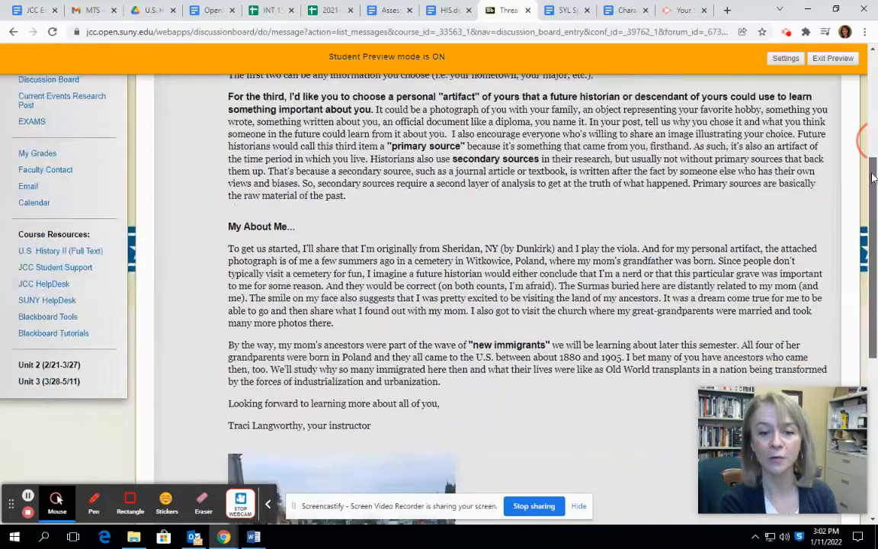
{"action": "scroll", "scroll_direction": "down", "scroll_amount": 3}
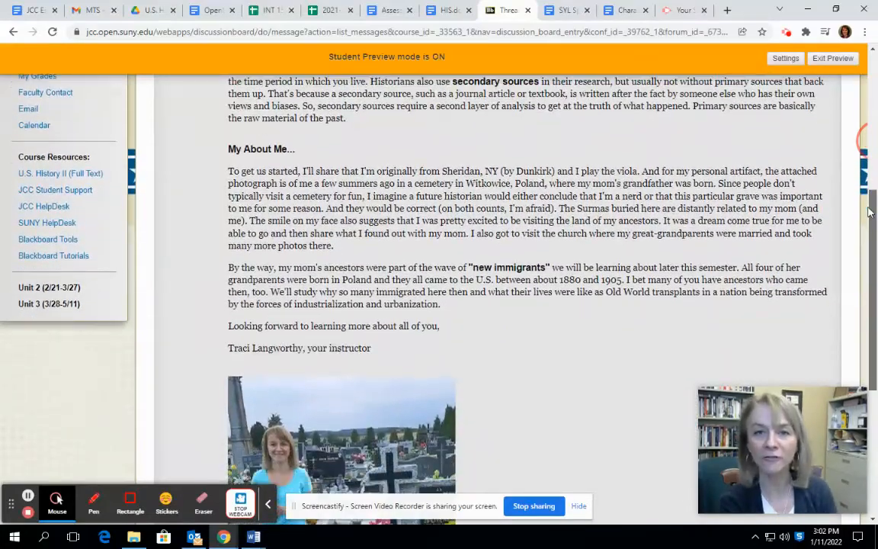
{"action": "scroll", "scroll_direction": "down", "scroll_amount": 3}
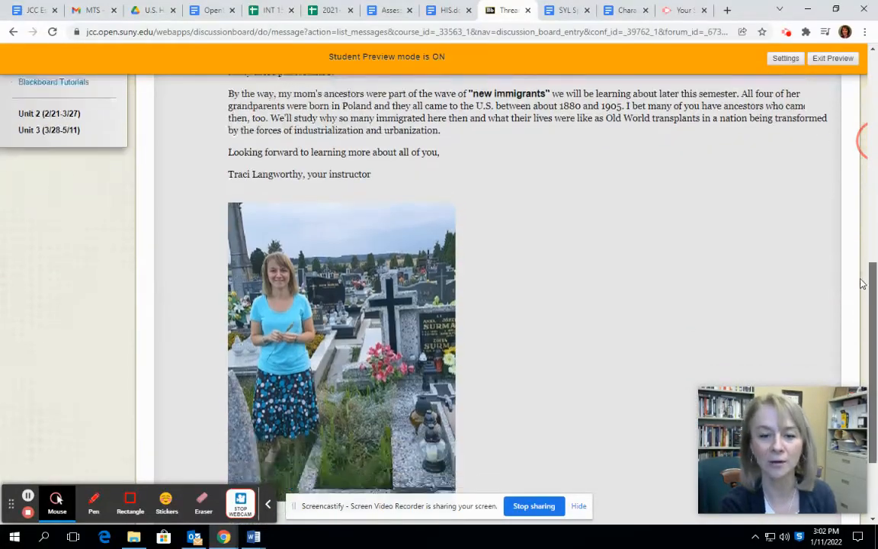
{"action": "scroll", "scroll_direction": "down", "scroll_amount": 3}
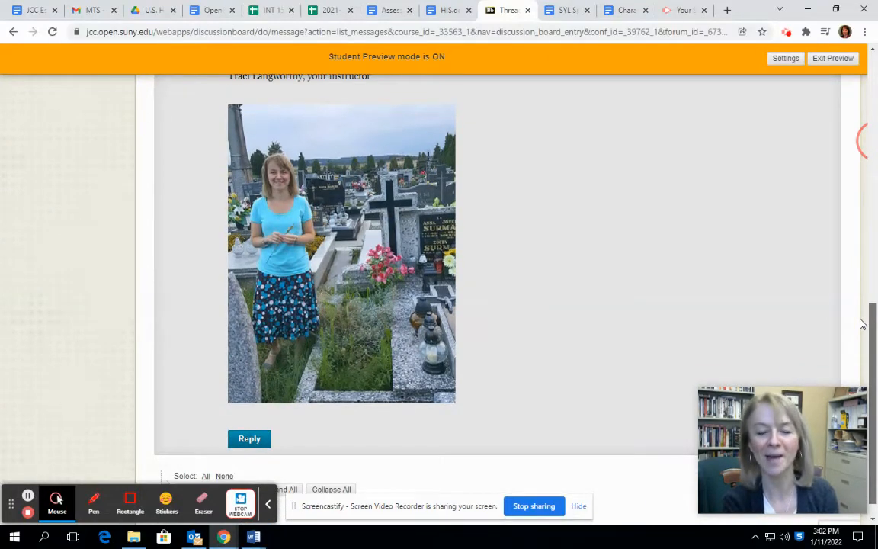
{"action": "scroll", "scroll_direction": "down", "scroll_amount": 3}
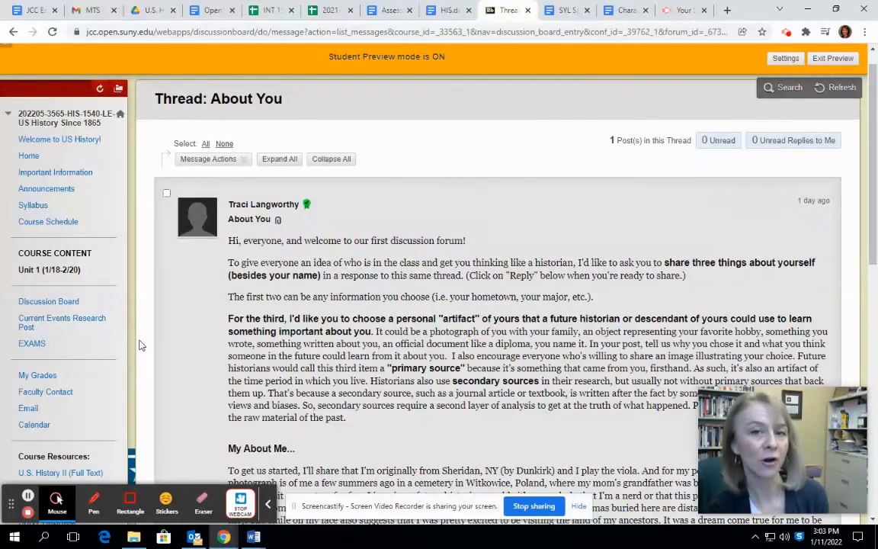
{"action": "mouse_move", "coordinate": [47, 323]}
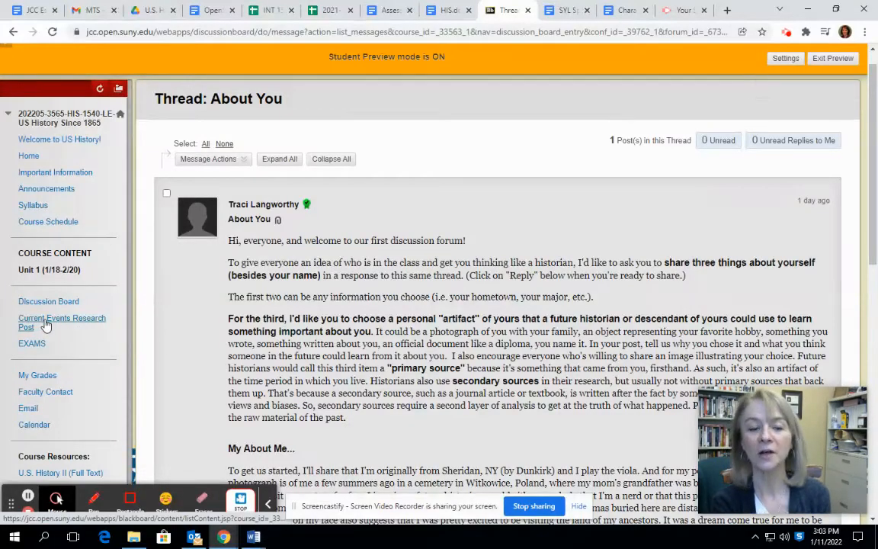
{"action": "mouse_move", "coordinate": [59, 323]}
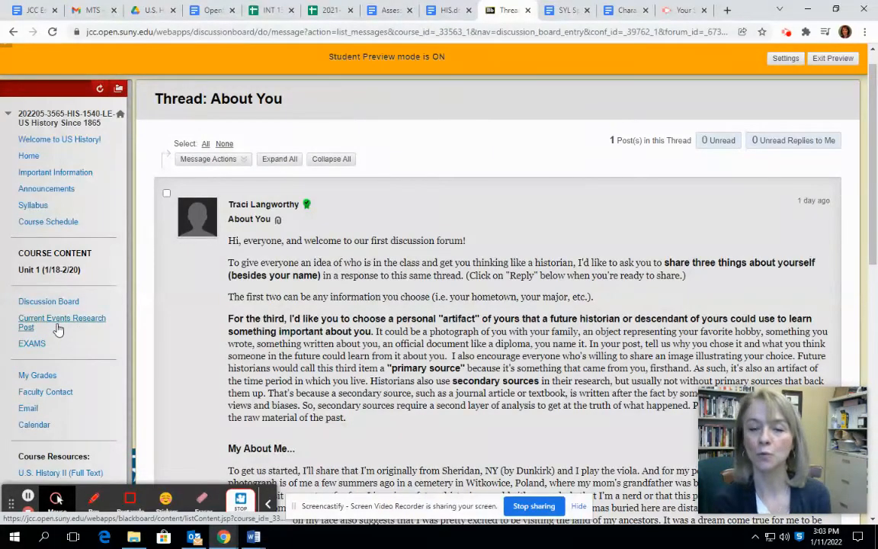
{"action": "mouse_move", "coordinate": [62, 322]}
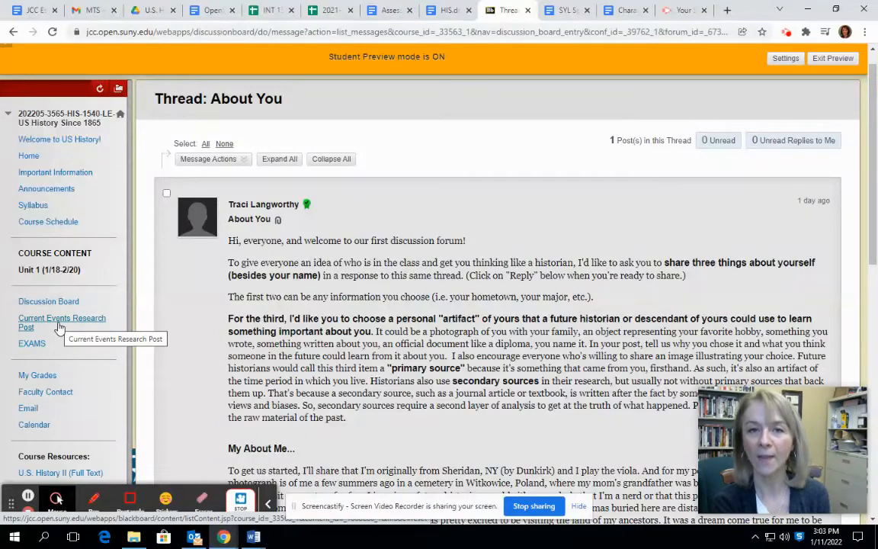
{"action": "mouse_move", "coordinate": [36, 253]}
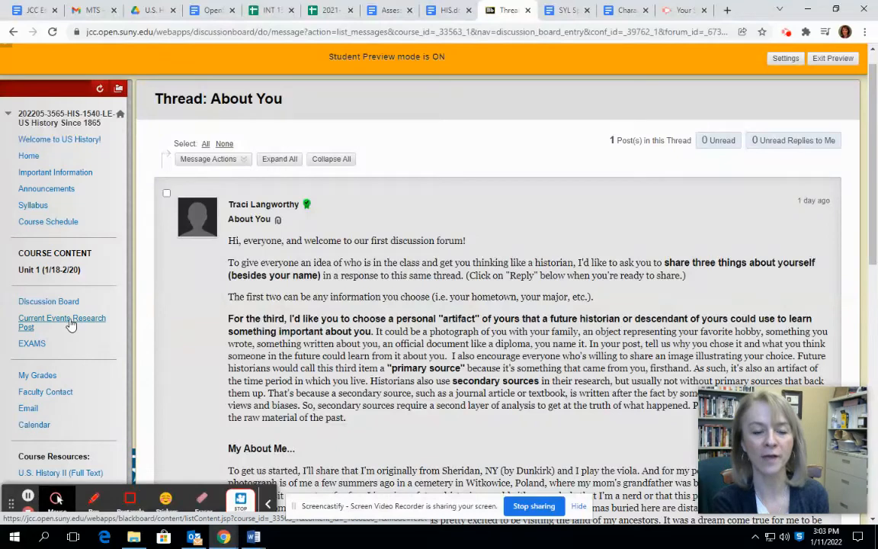
Step: Open Current Events Research Post and follow its link to the Discussion Research Sign-Up sheet
{"action": "left_click", "coordinate": [62, 322]}
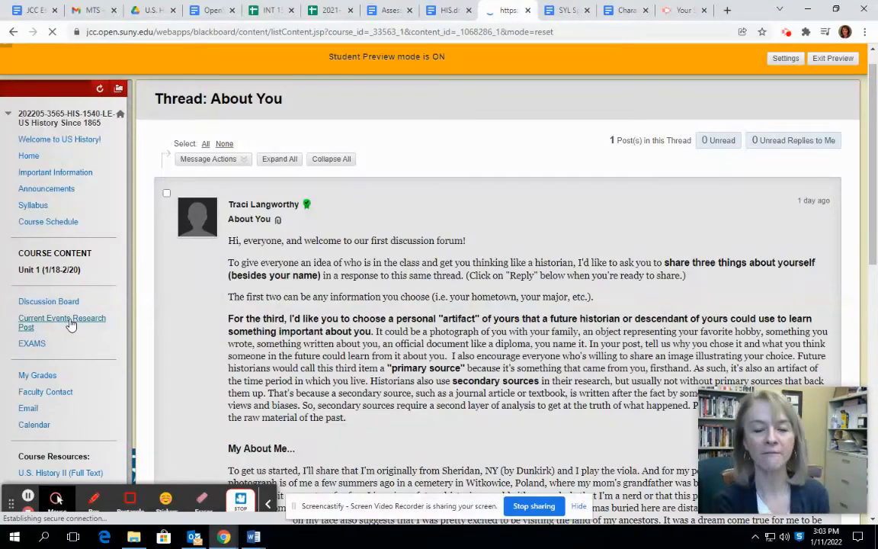
{"action": "left_click", "coordinate": [62, 322]}
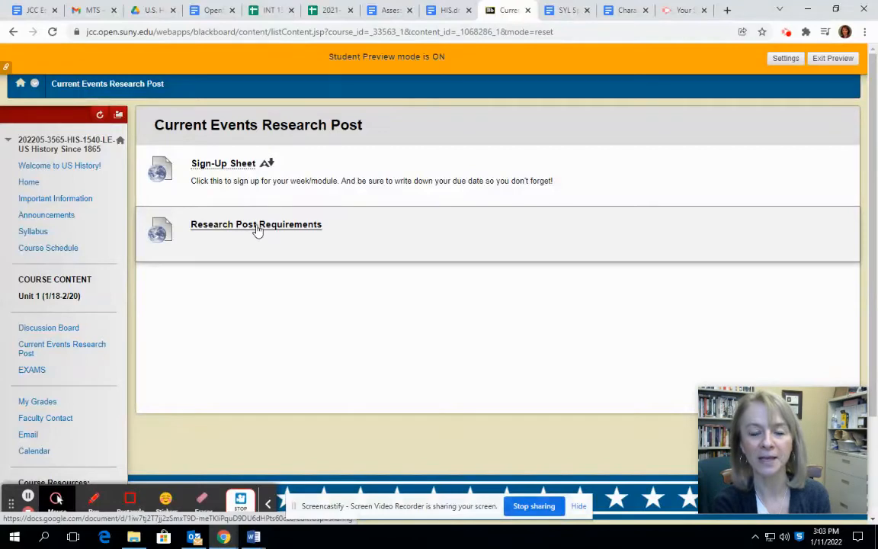
{"action": "left_click", "coordinate": [256, 224]}
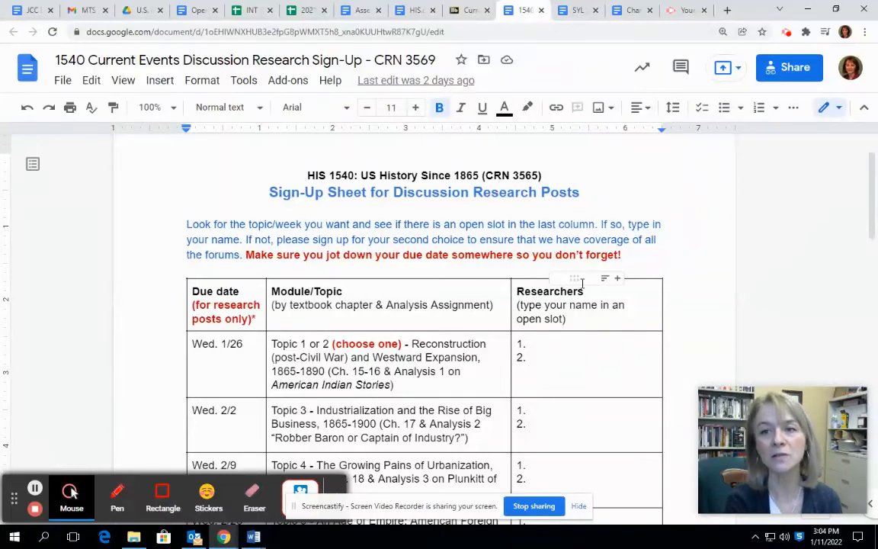
Step: Switch to the SYL Spring 2022 HIS 1540 online syllabus tab
{"action": "left_click", "coordinate": [577, 10]}
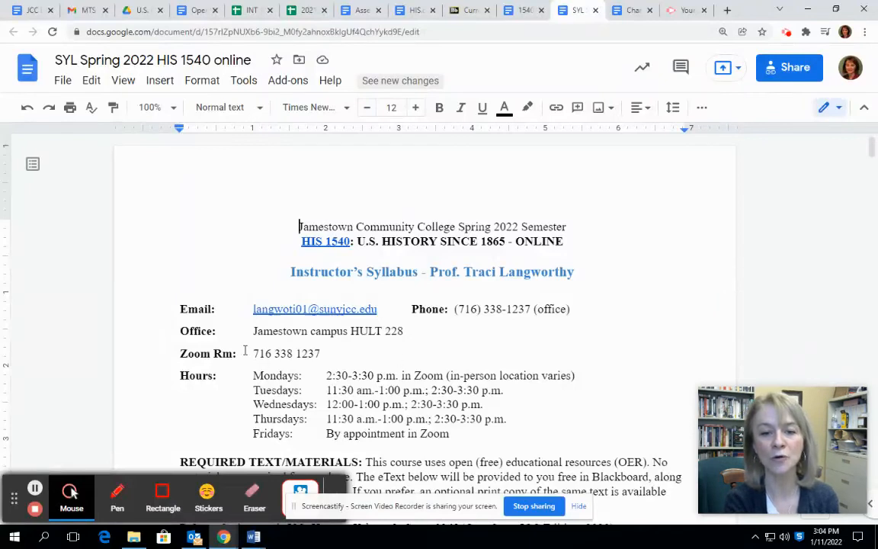
{"action": "left_click_drag", "start_coordinate": [253, 353], "coordinate": [320, 353]}
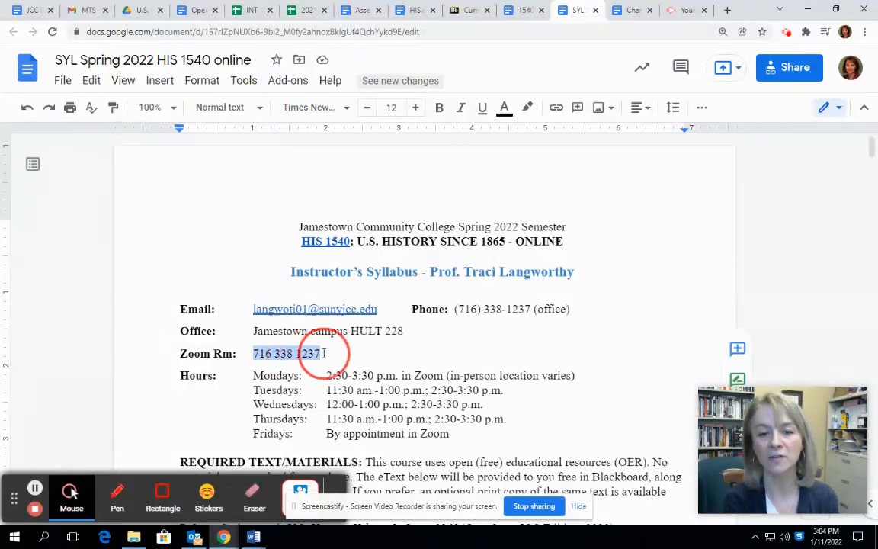